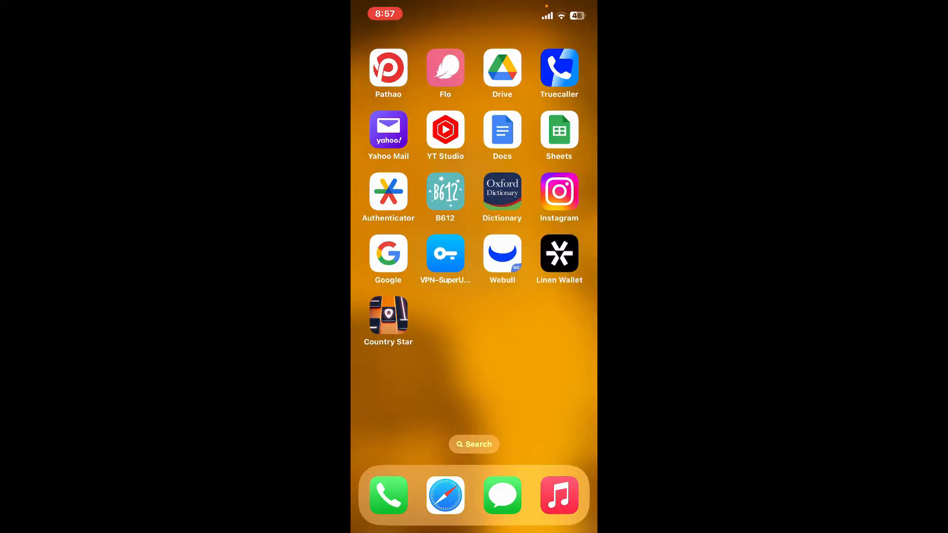
Launch Webull, dismiss the notifications prompt and reach the account menu page offering login.
scroll(left, 3)
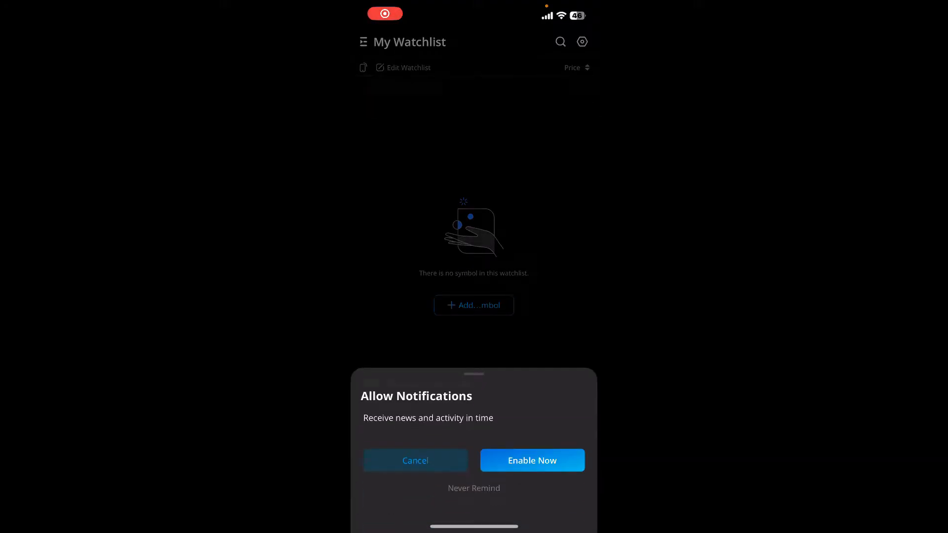
click(415, 460)
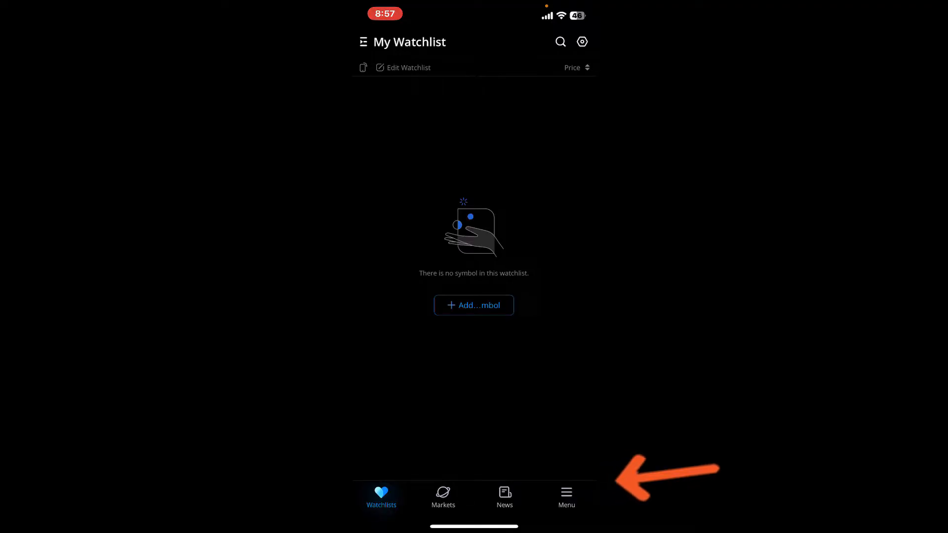
click(567, 495)
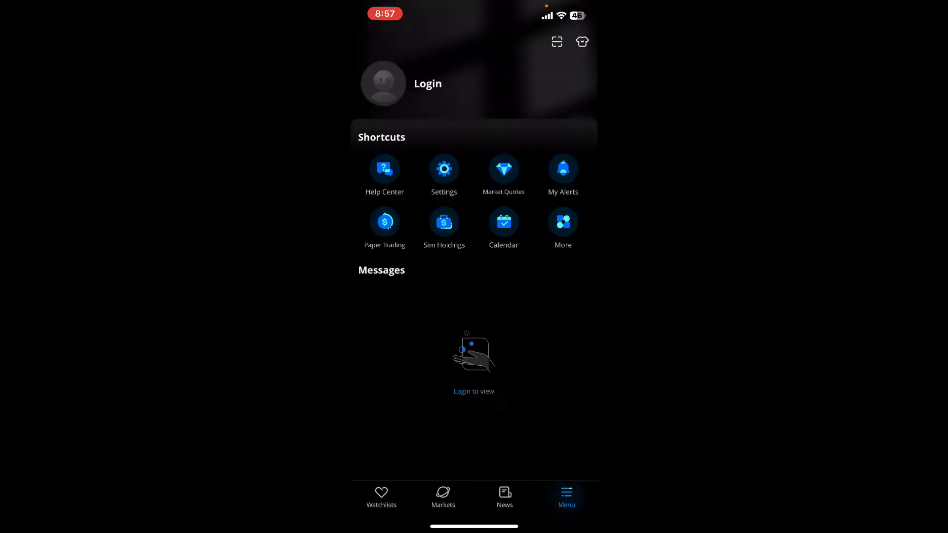
Continue Email Login with the saved address until the Enter Password step appears.
click(428, 83)
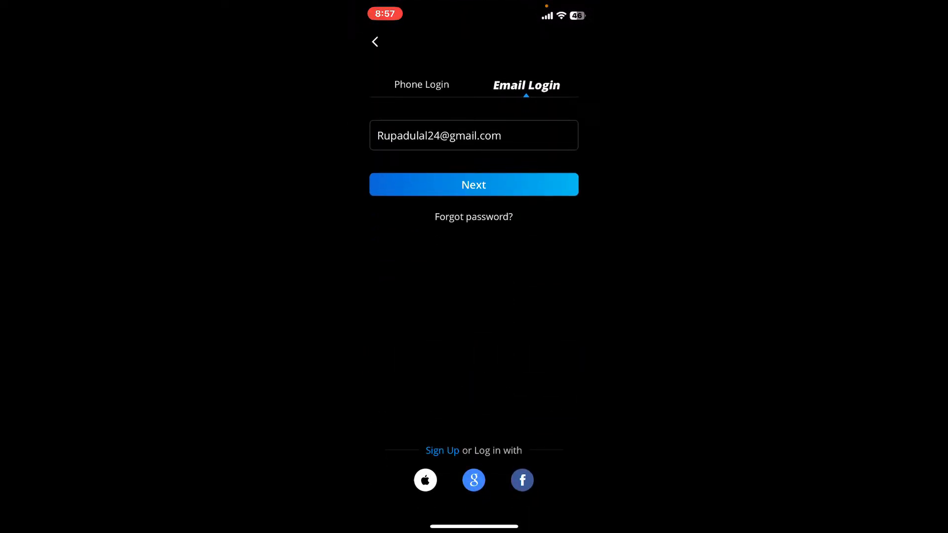
click(421, 85)
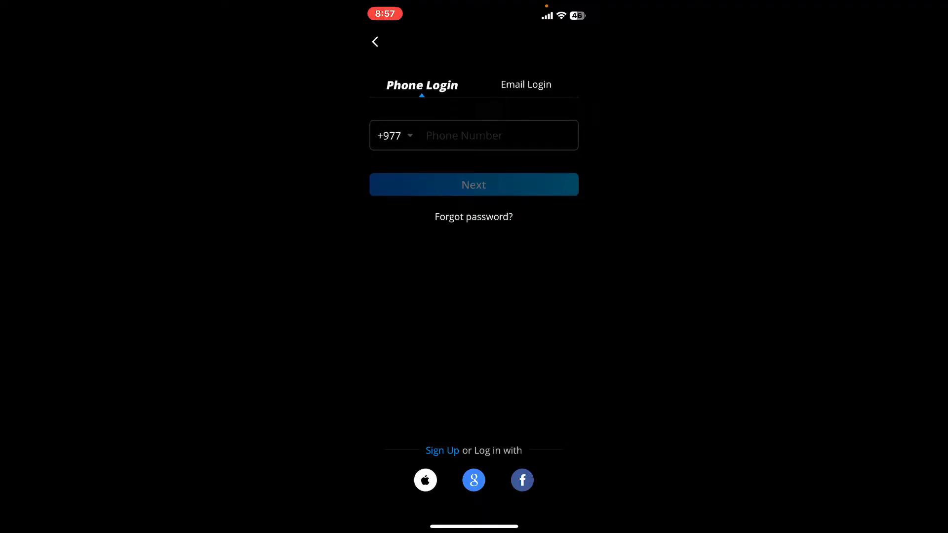
click(525, 85)
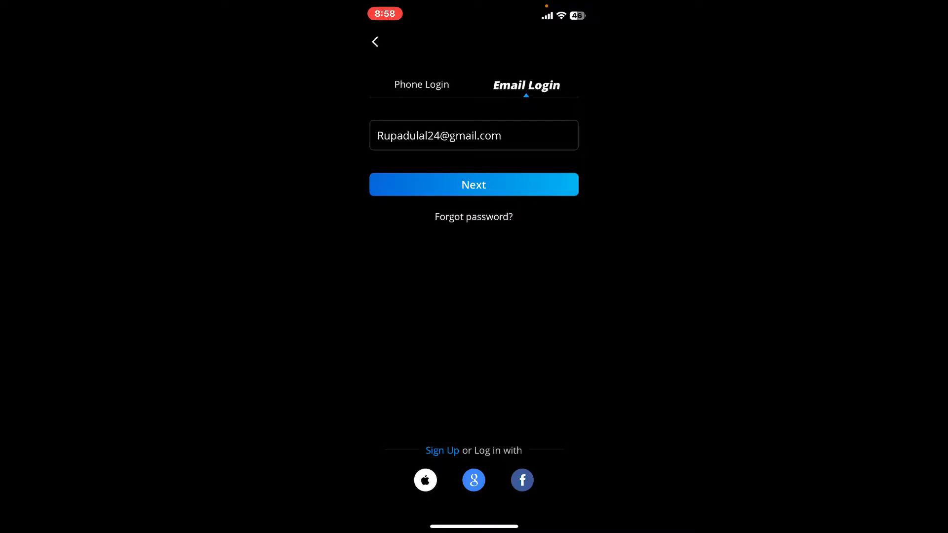
click(474, 185)
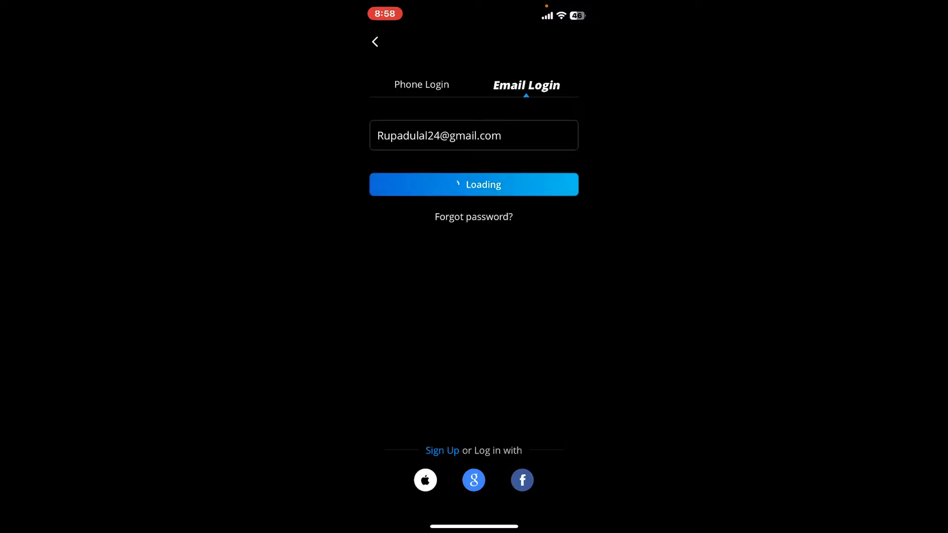
click(474, 184)
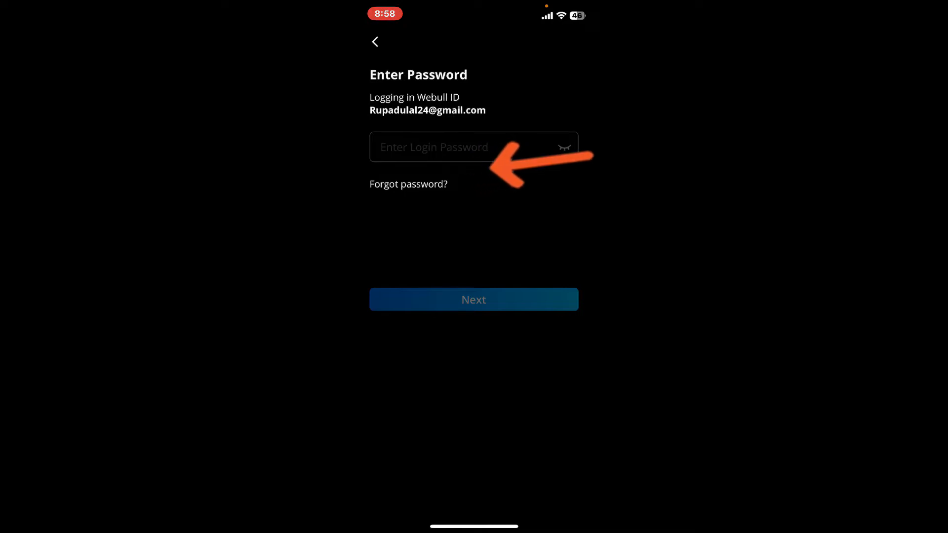
Begin Forgot password recovery and arrive at the Set Login Password screen.
click(409, 183)
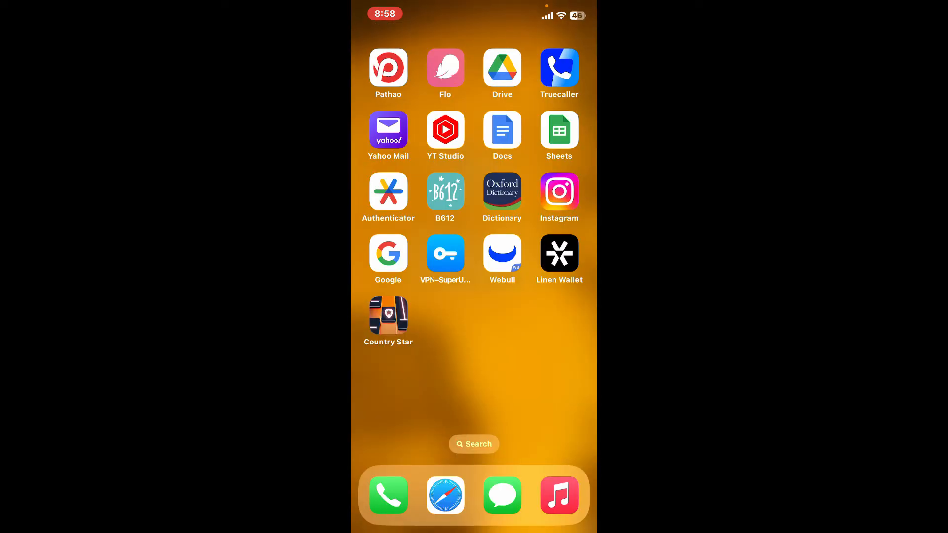
click(388, 130)
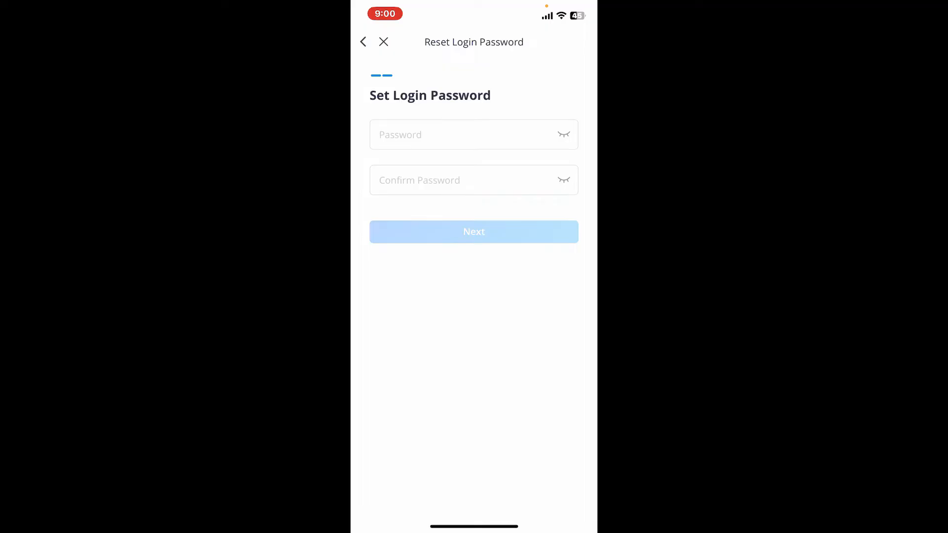
Enter and confirm the new login password, submit it, and return to the password-entry login step.
click(475, 134)
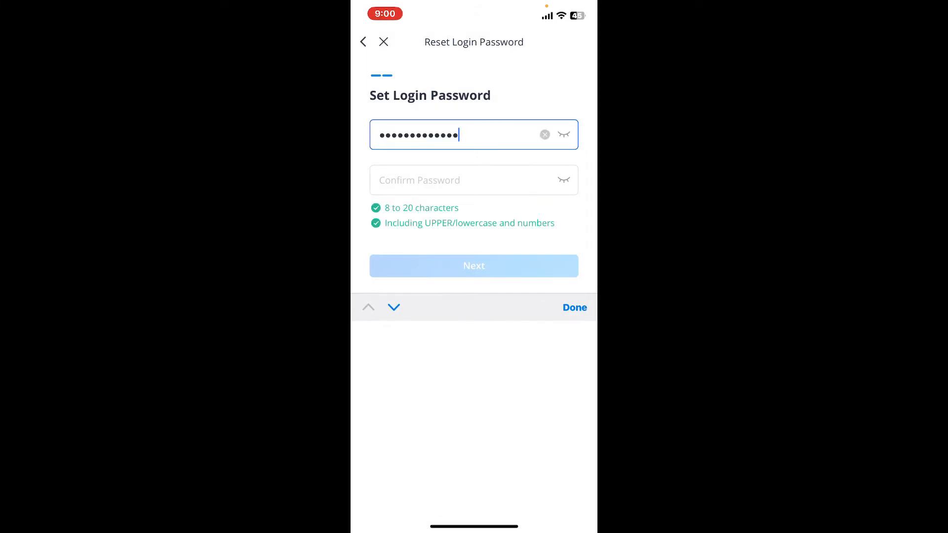
click(474, 179)
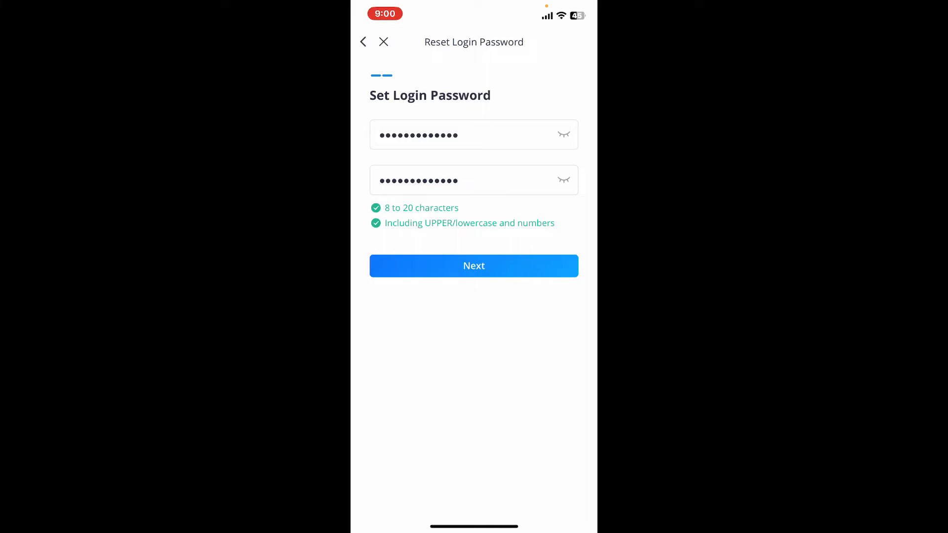
click(474, 266)
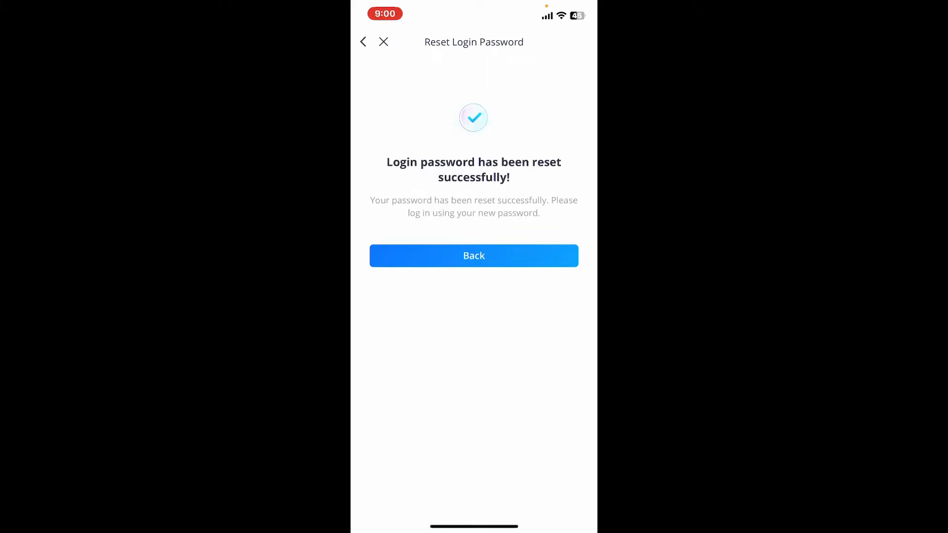
click(475, 256)
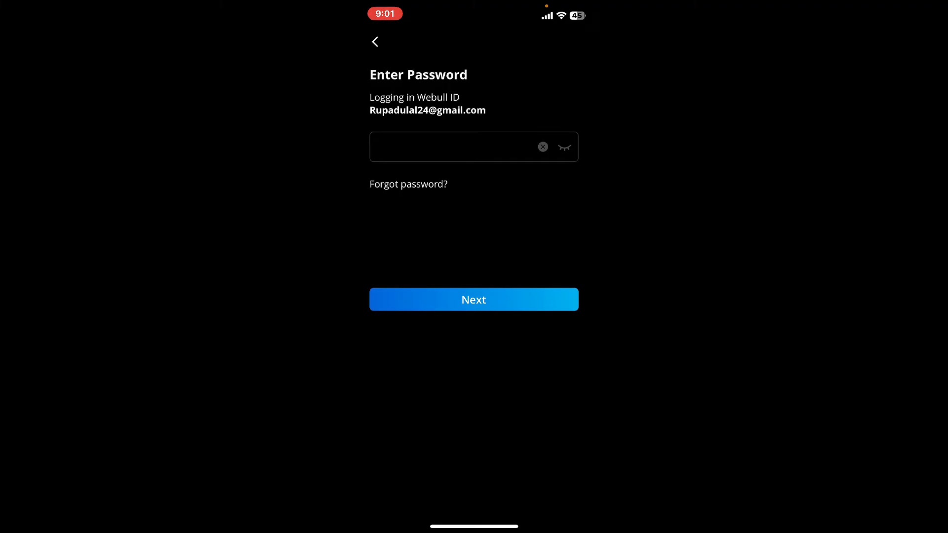
Leave Webull and return to the phone's home screen.
click(474, 301)
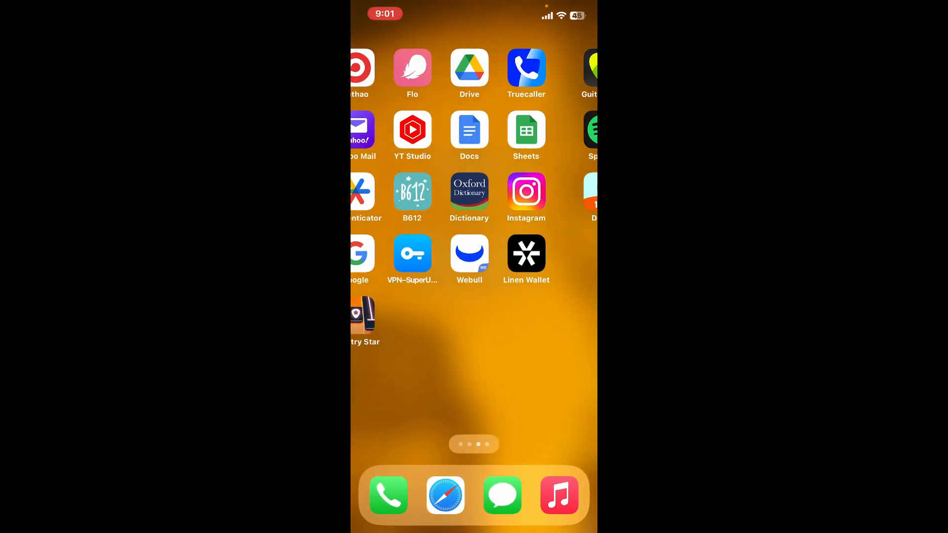
scroll(right, 3)
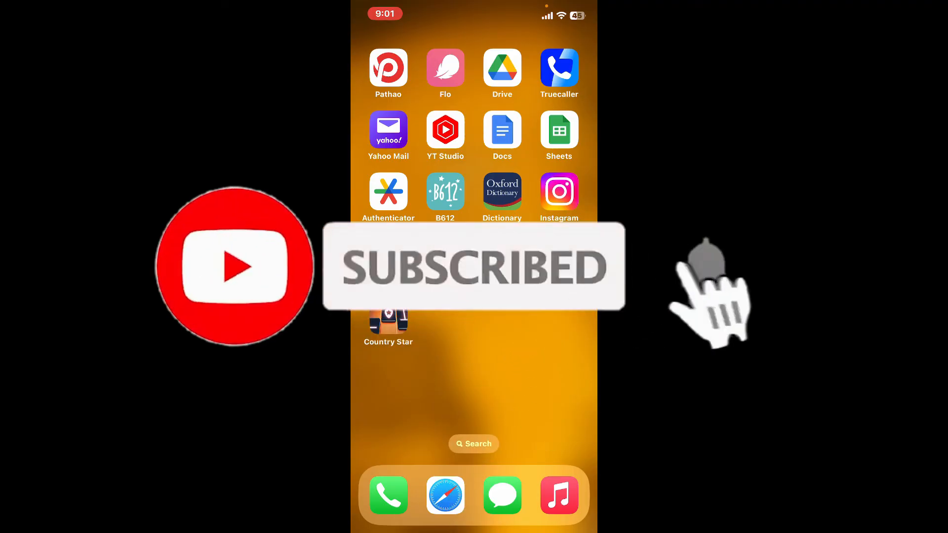
click(705, 267)
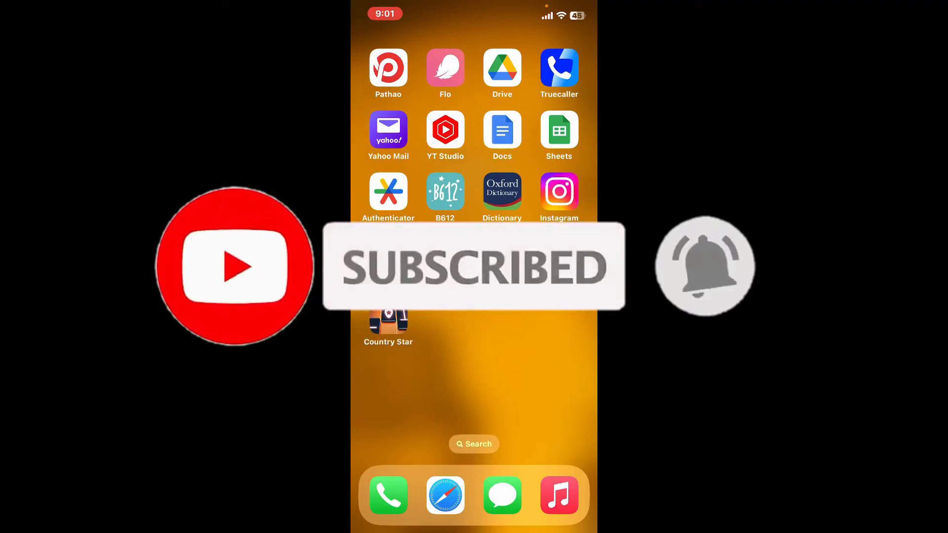